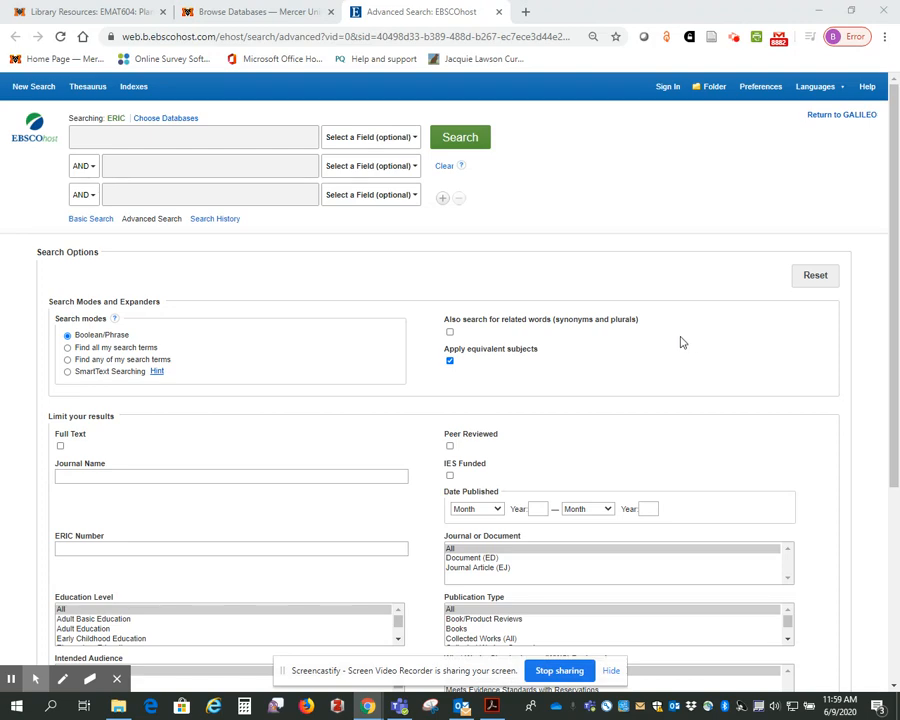
mouse_move(624, 304)
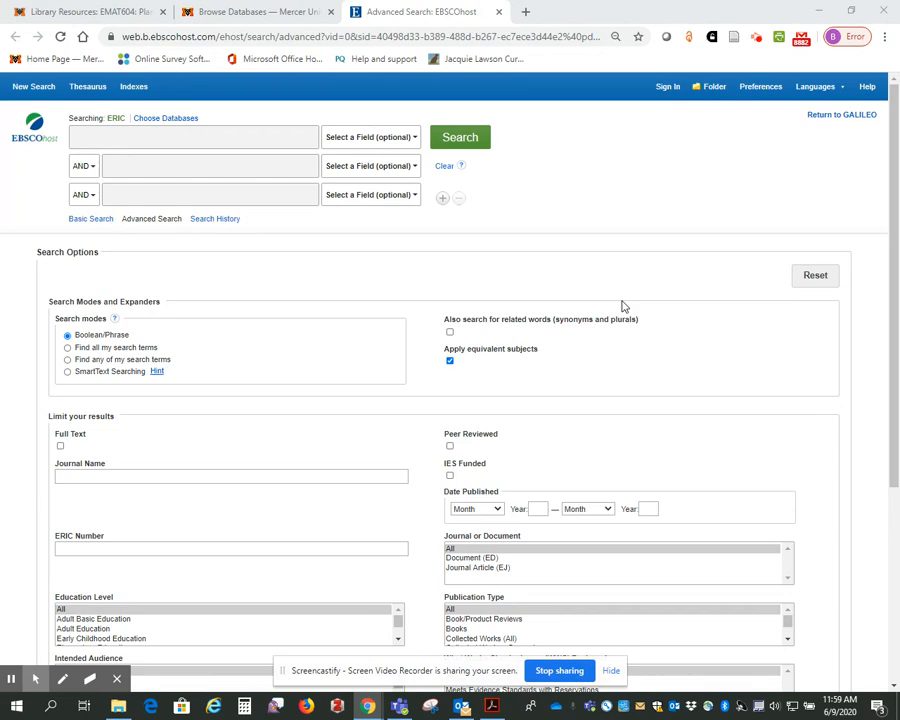
mouse_move(76, 74)
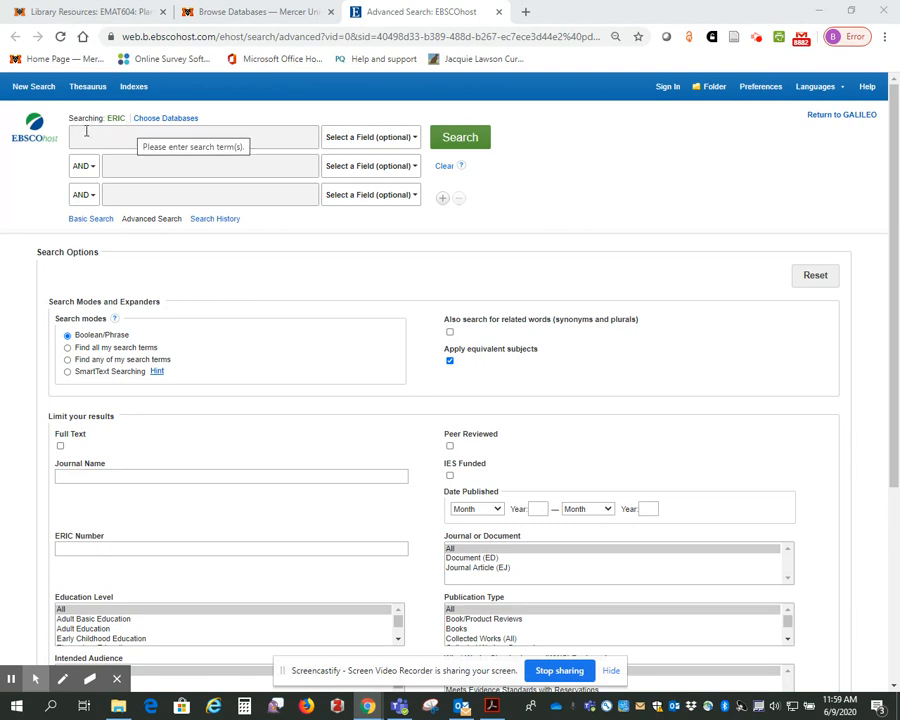
mouse_move(118, 140)
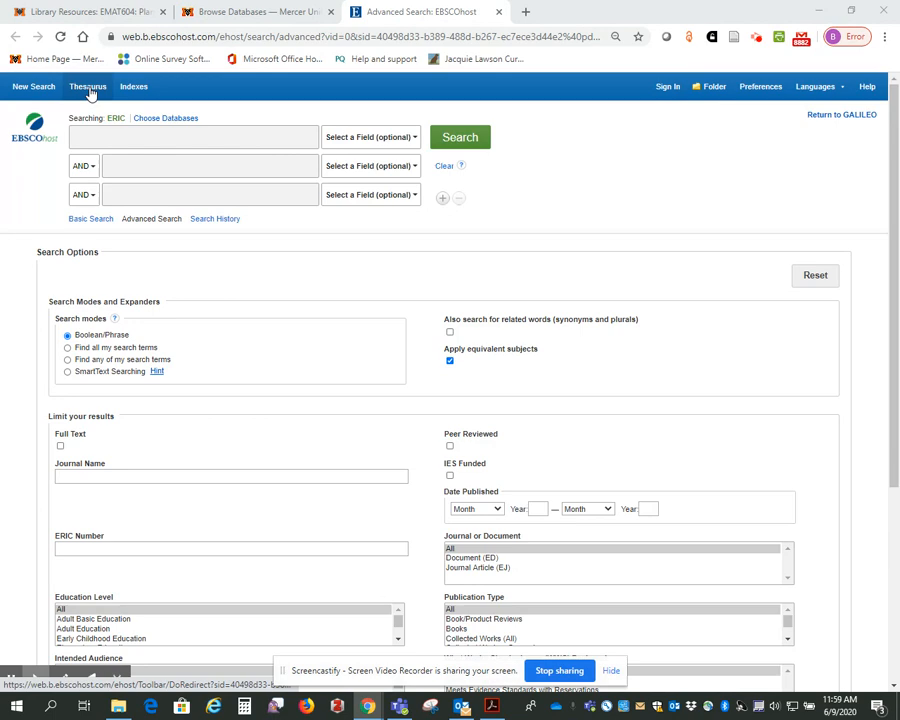
Step: Browse the ERIC Thesaurus for terms starting with 'assessment', such as Assessment and Assessment Centers
left_click(88, 86)
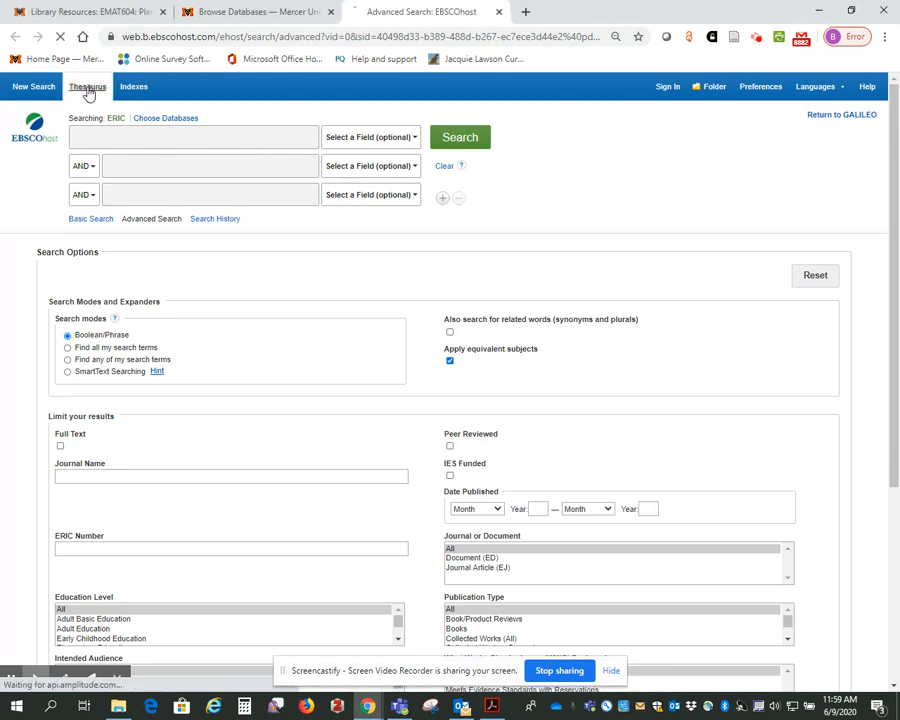
left_click(88, 86)
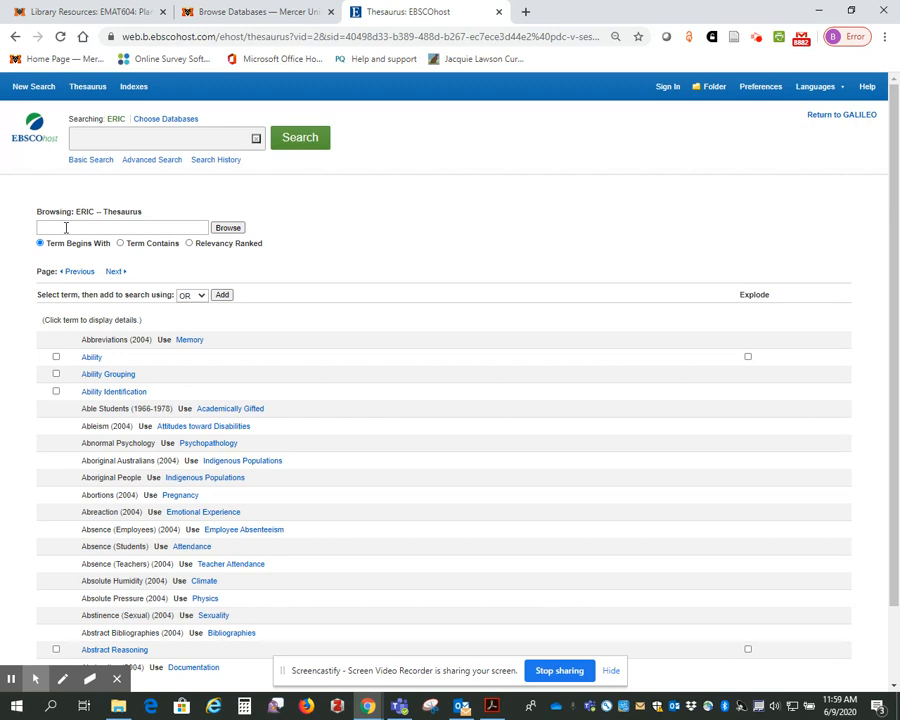
left_click(120, 228)
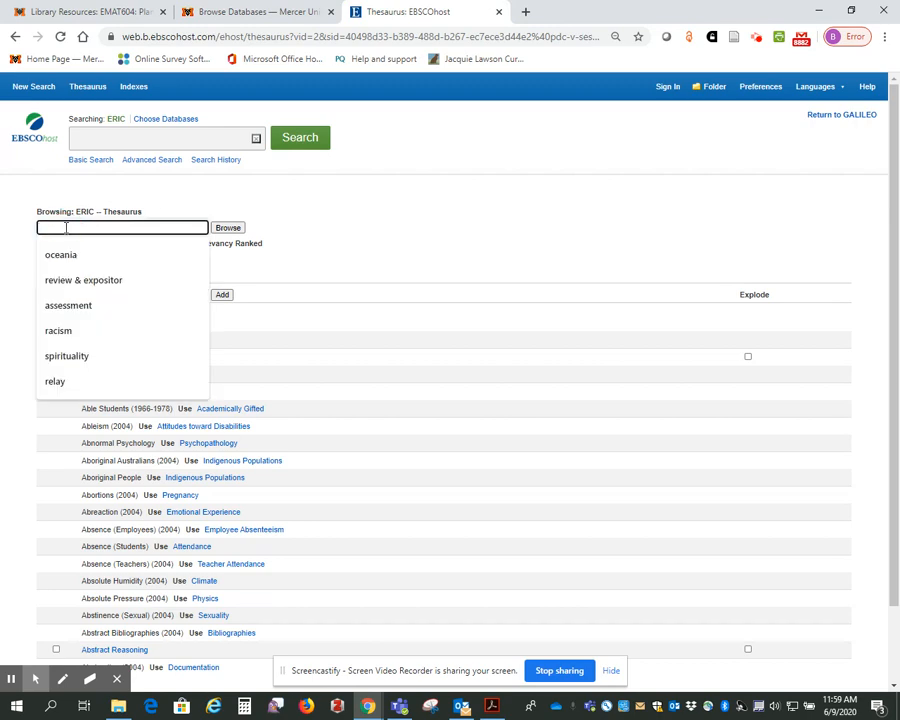
type("assessr")
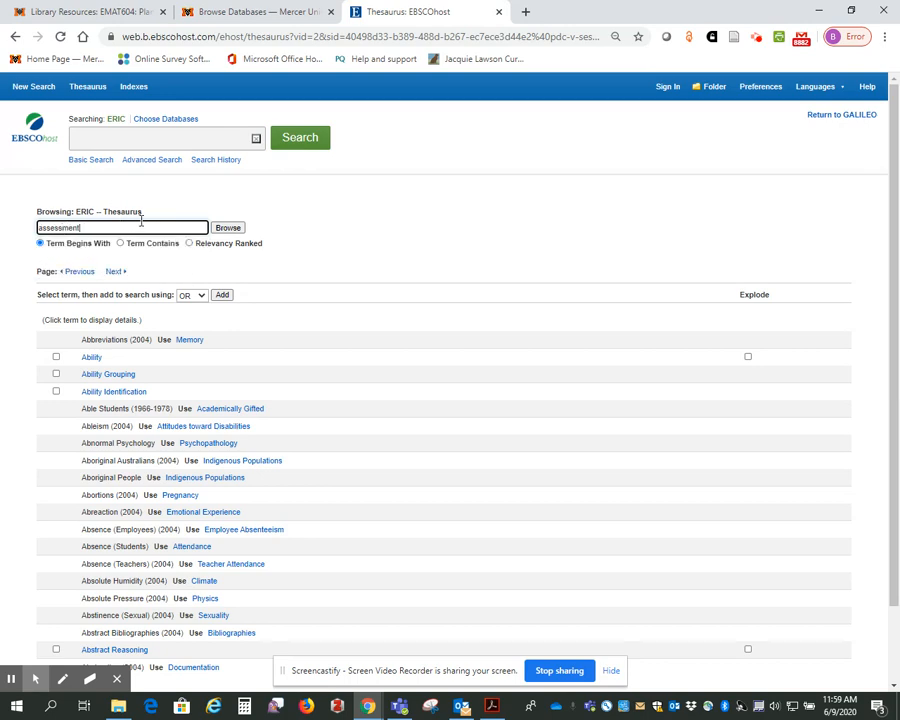
left_click(228, 228)
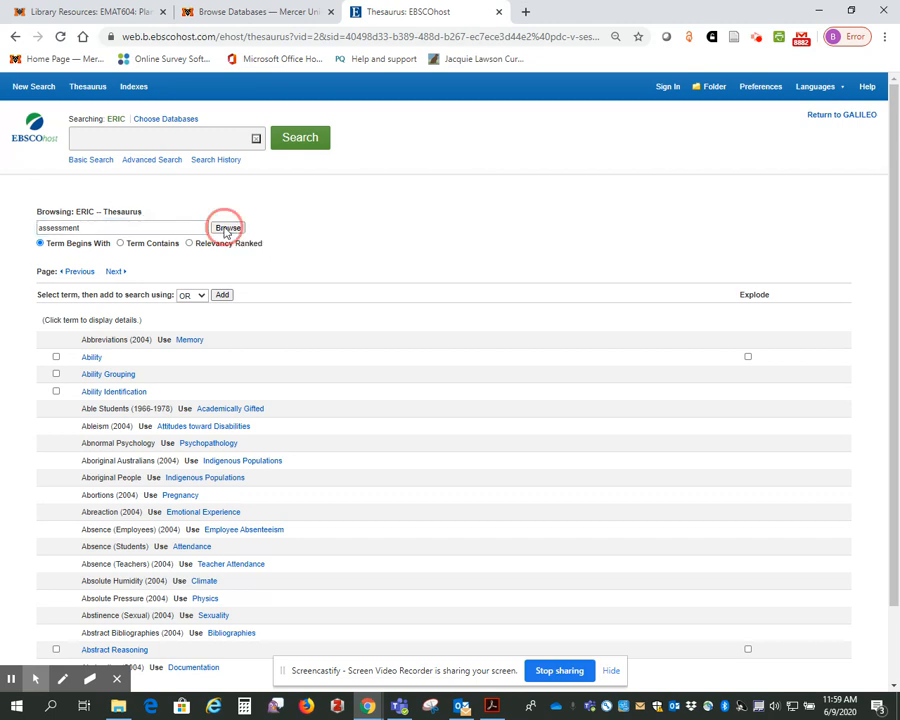
left_click(228, 228)
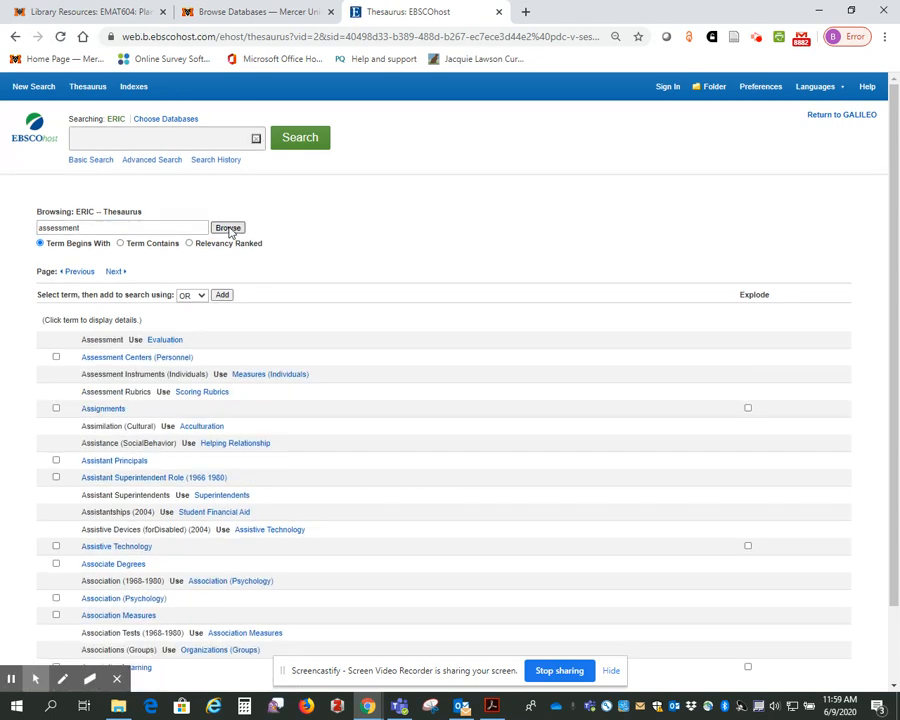
scroll("down", 3)
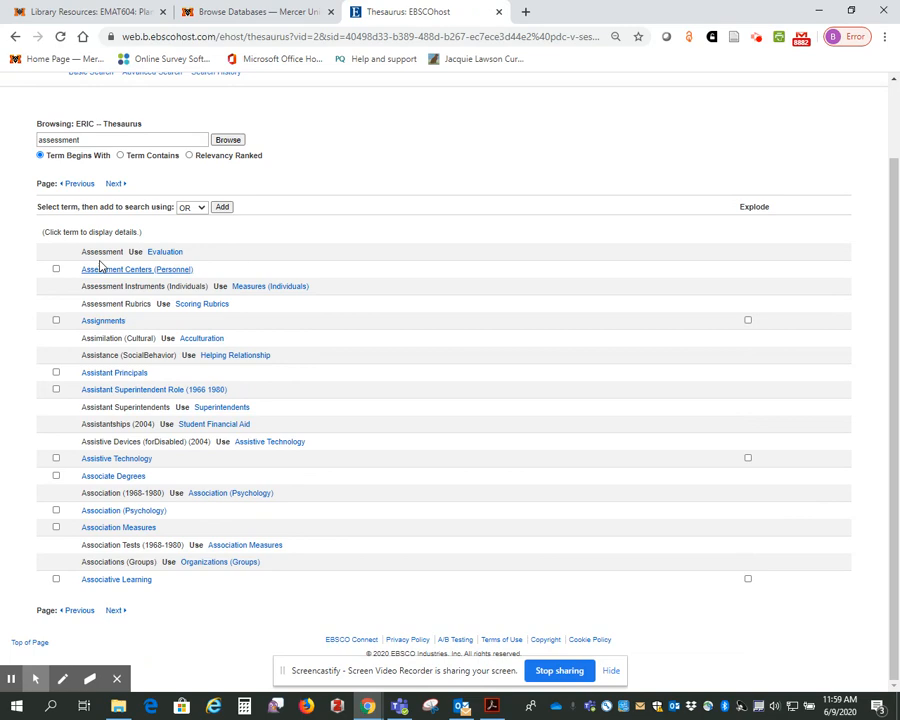
mouse_move(96, 272)
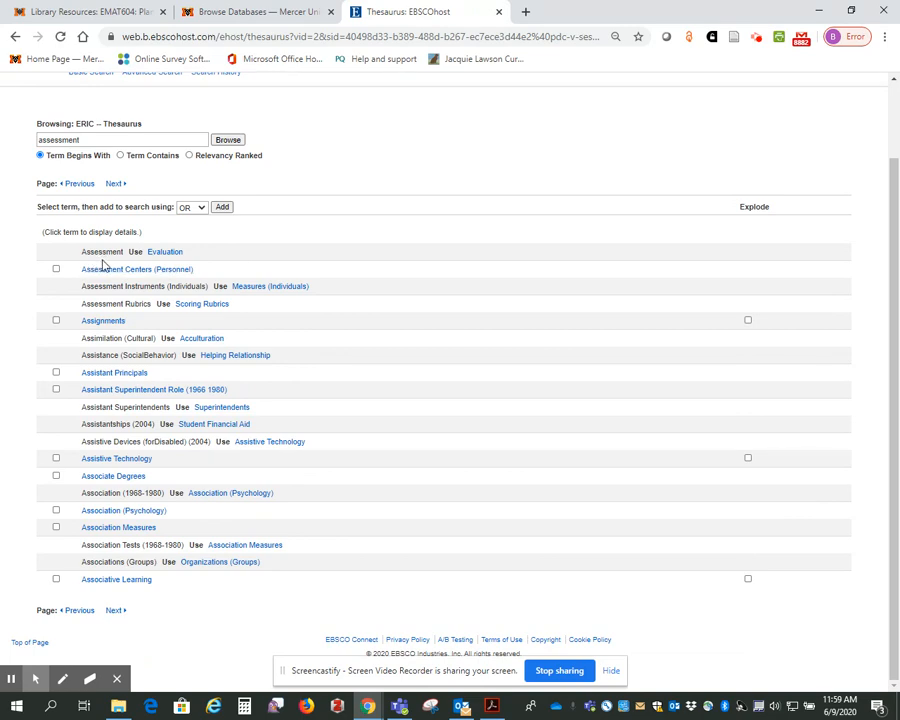
mouse_move(188, 256)
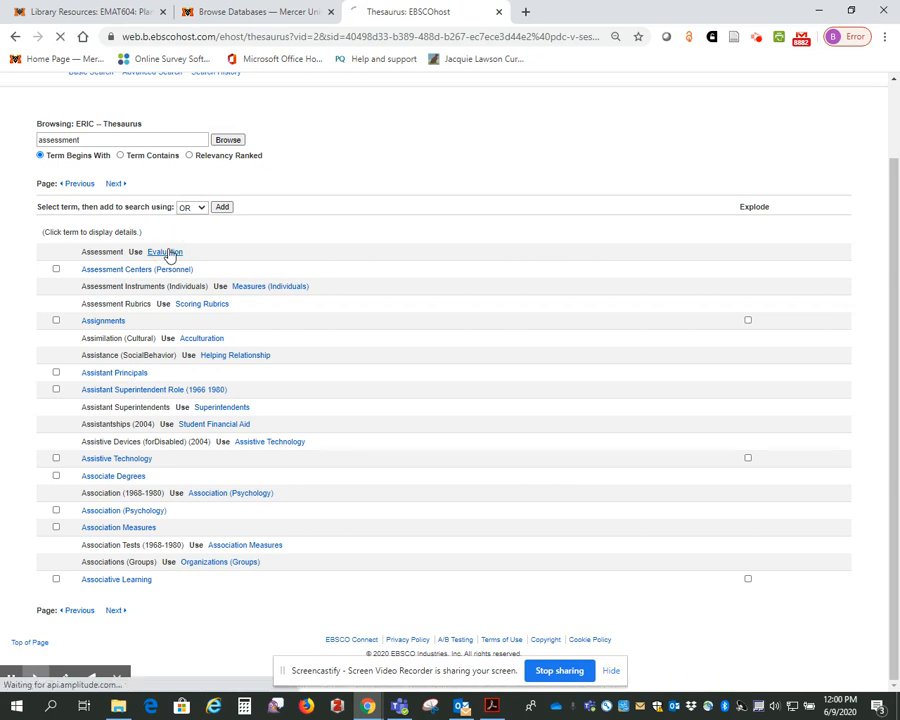
left_click(168, 252)
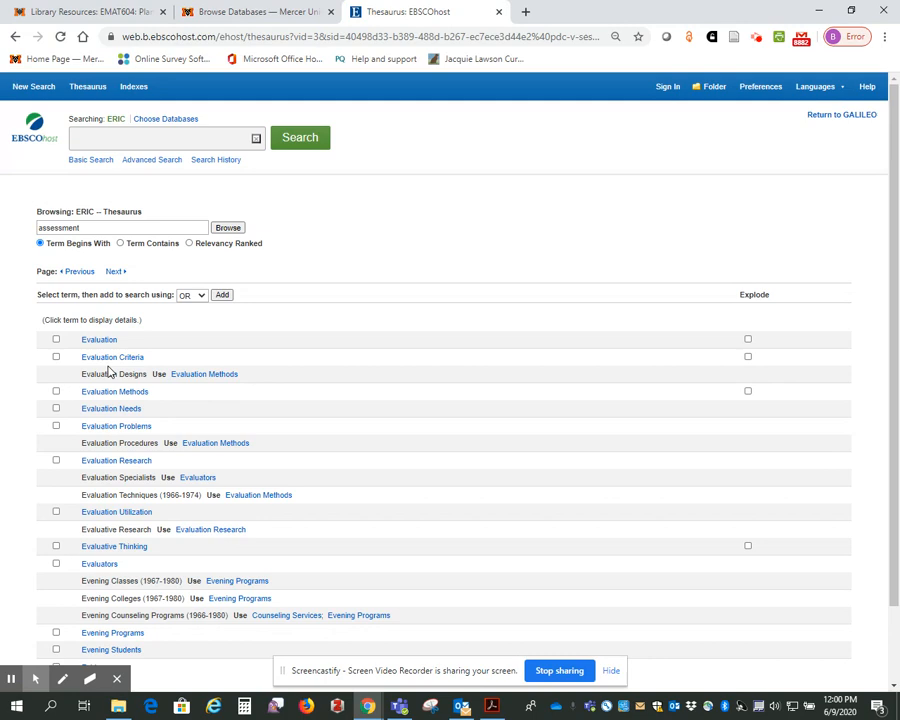
left_click(100, 340)
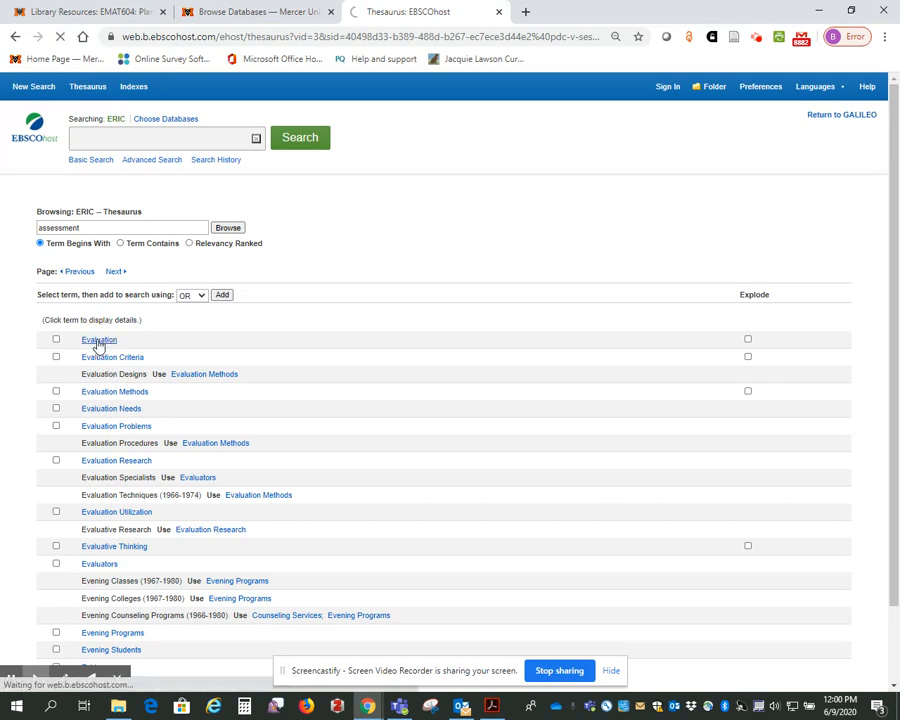
left_click(100, 344)
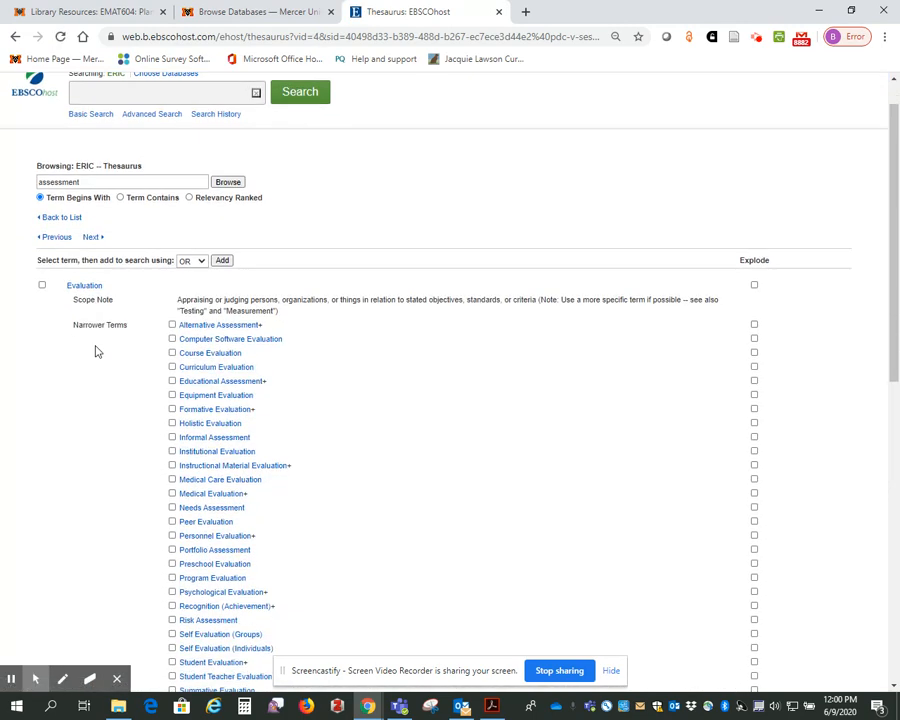
scroll("down", 3)
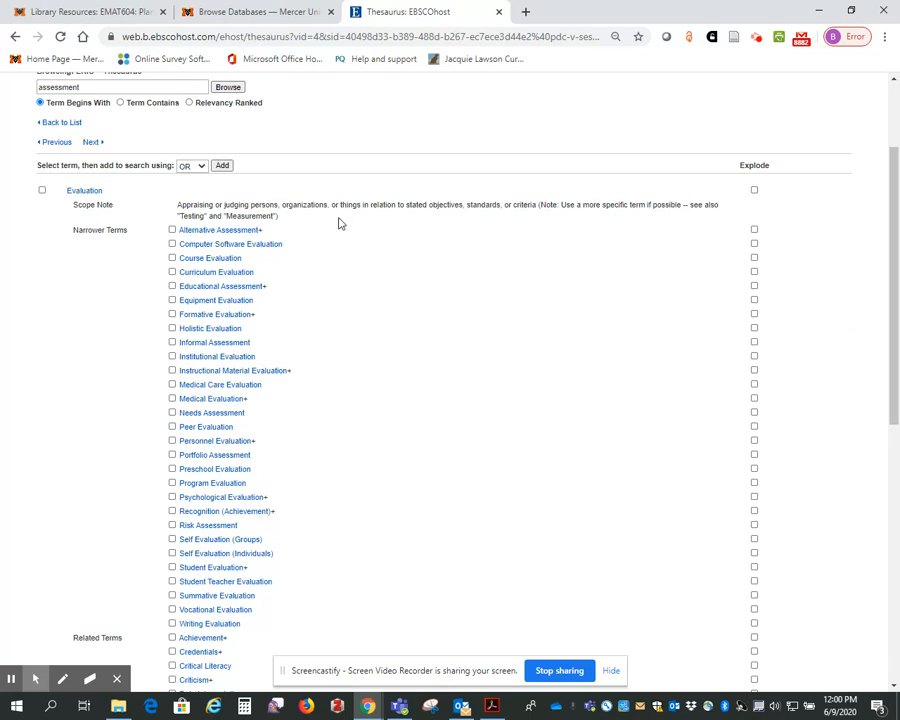
mouse_move(458, 218)
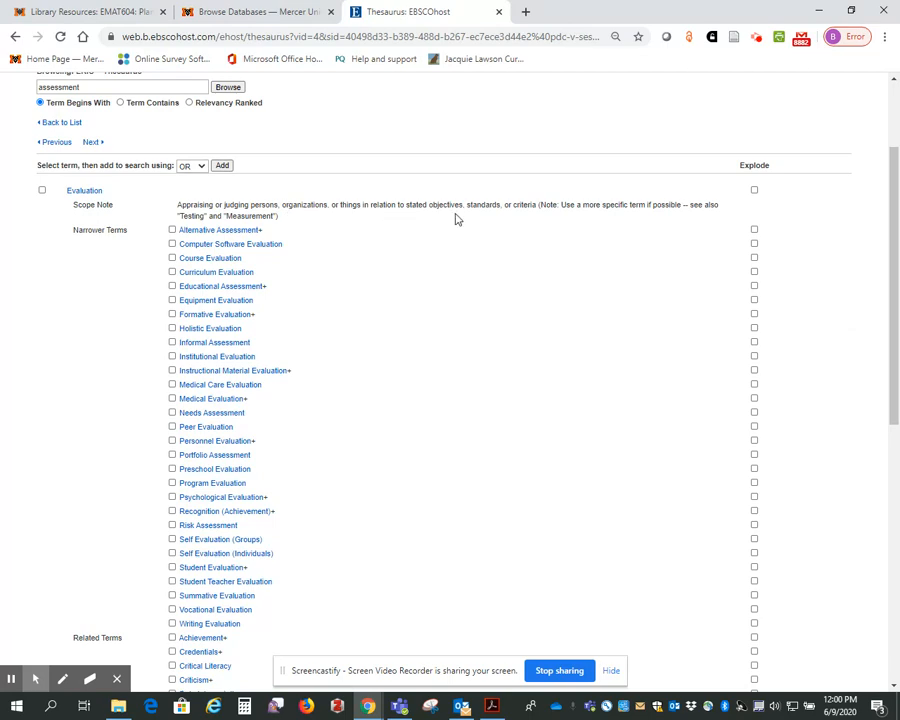
mouse_move(540, 224)
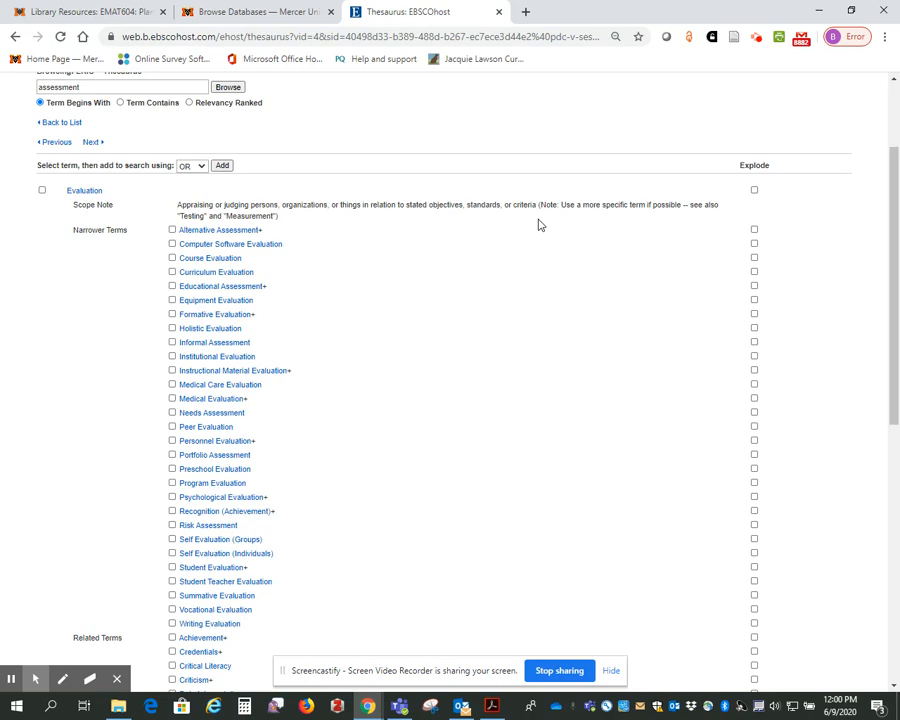
mouse_move(544, 204)
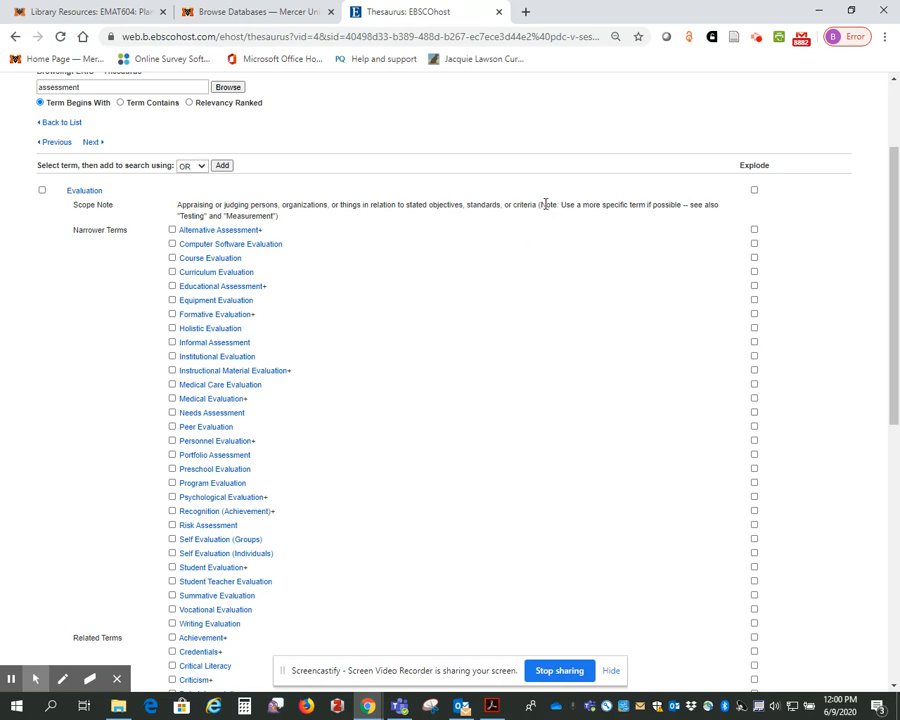
left_click_drag(544, 204, 684, 216)
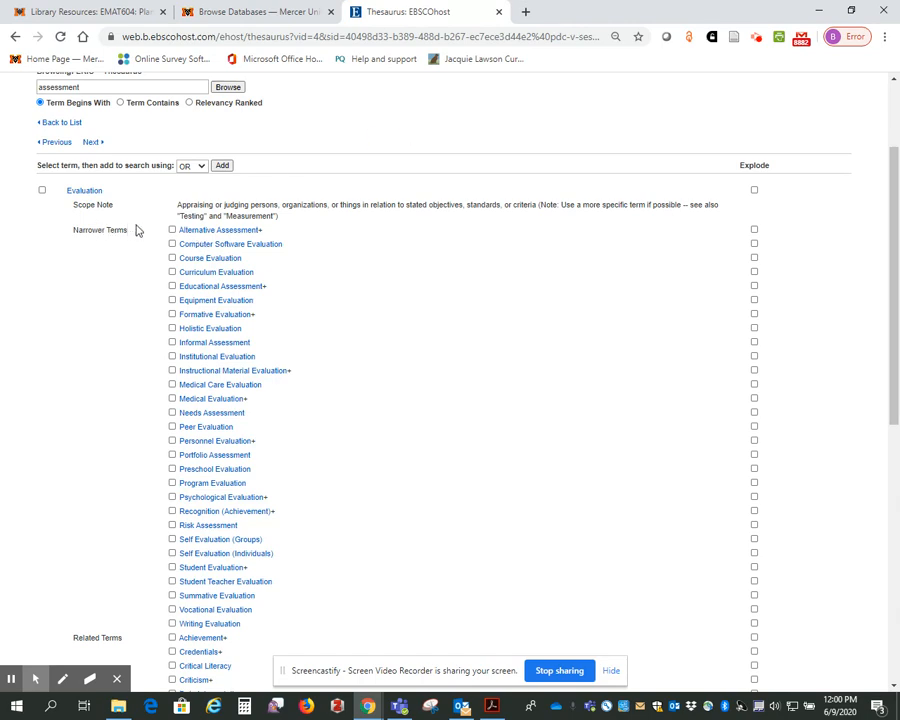
mouse_move(128, 260)
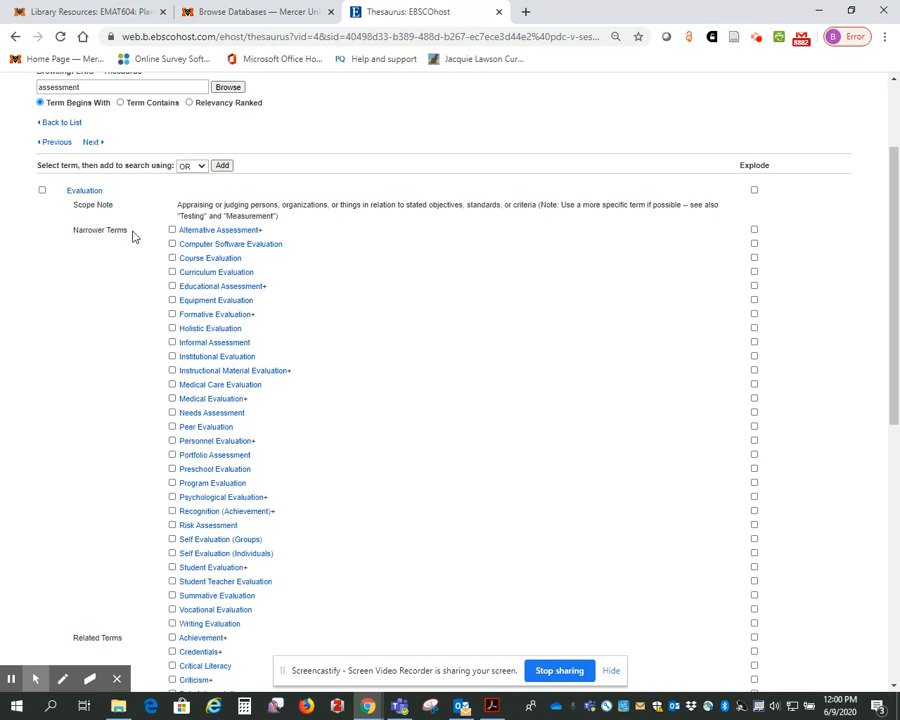
mouse_move(124, 268)
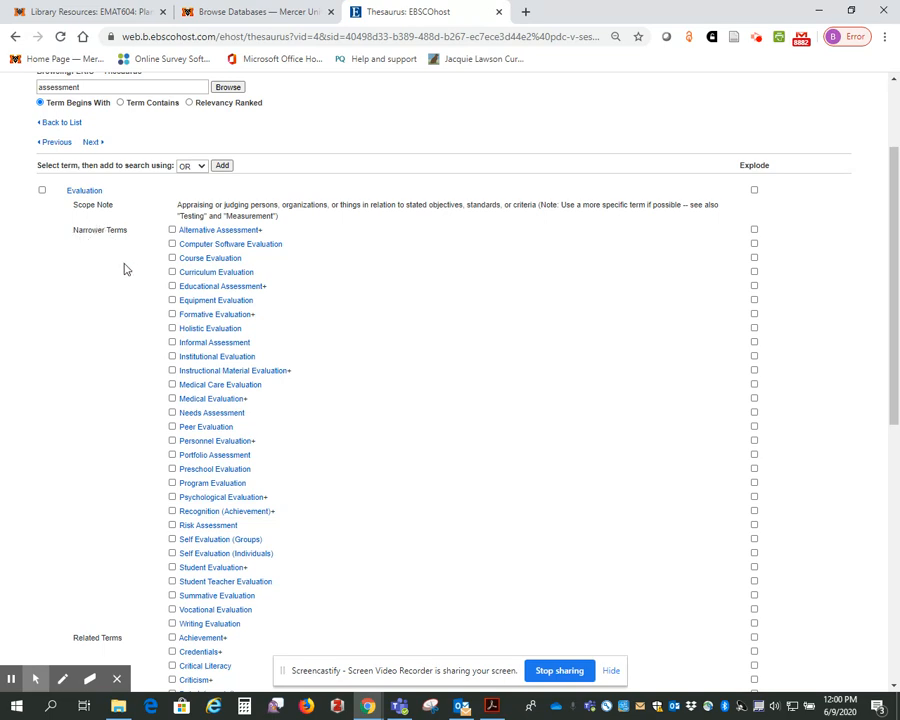
scroll("down", 3)
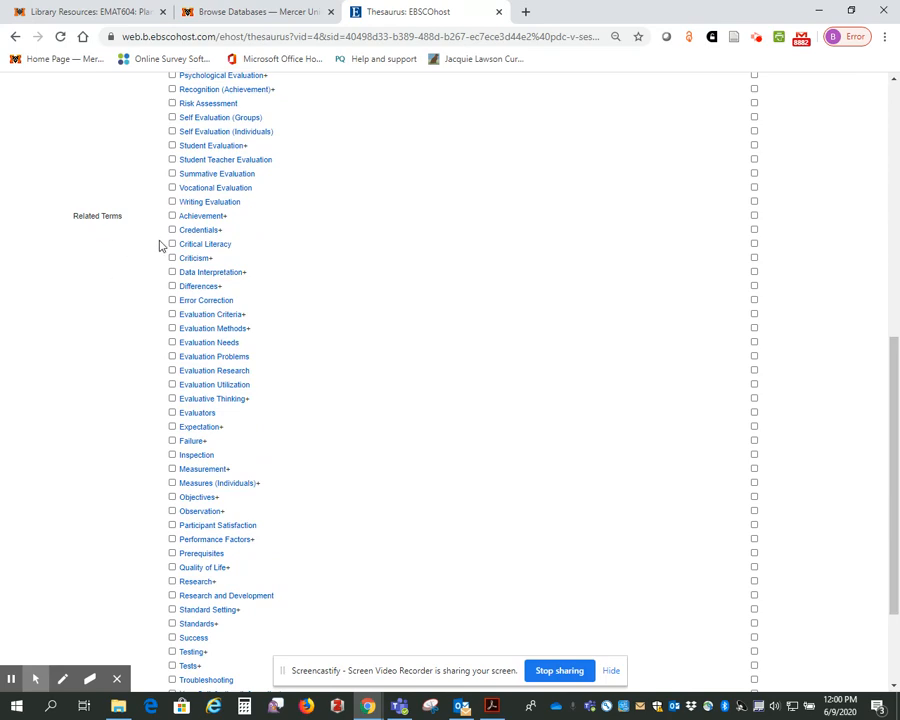
mouse_move(124, 278)
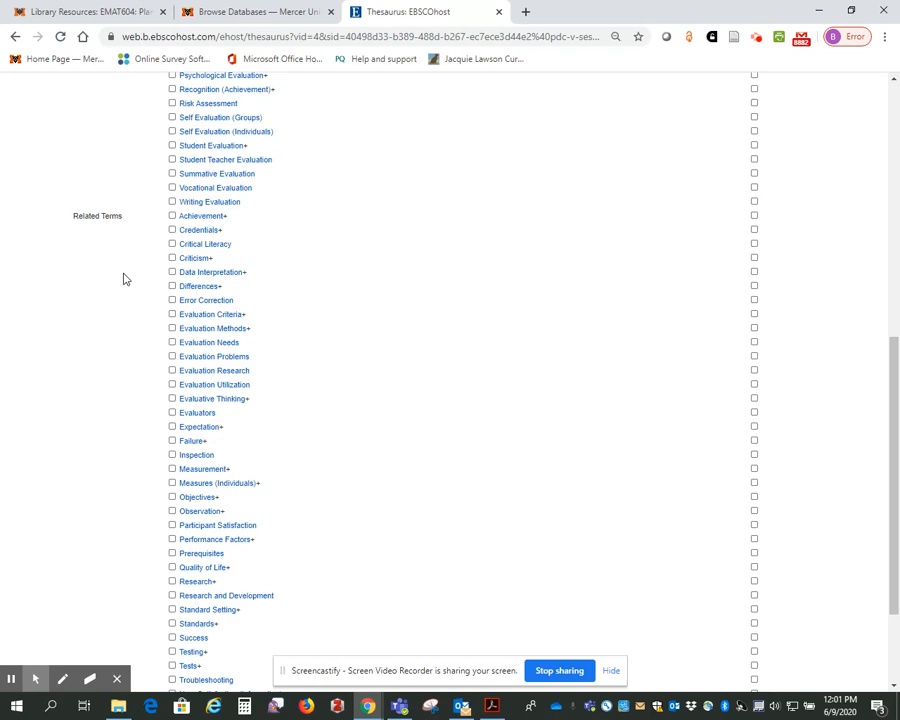
scroll("down", 3)
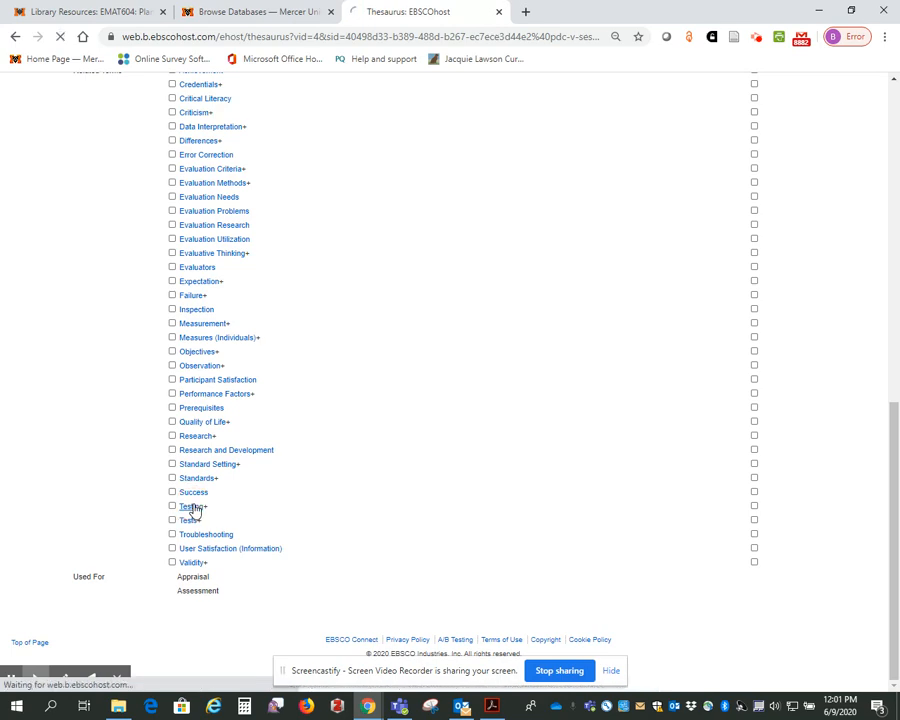
Step: View the Testing thesaurus entry, reading its scope note and broader, narrower and related terms
left_click(188, 504)
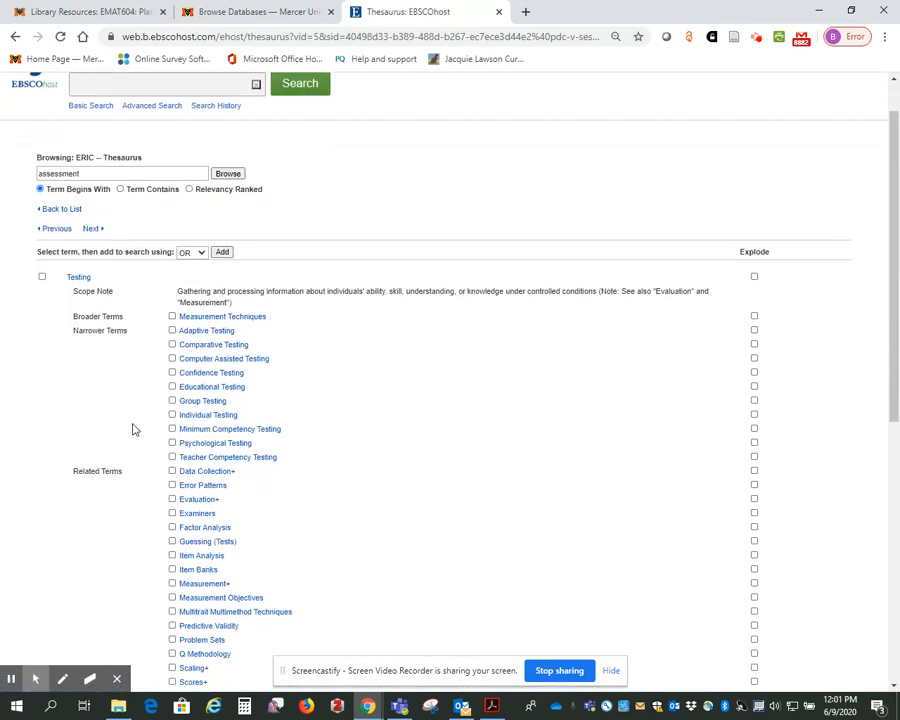
scroll("down", 3)
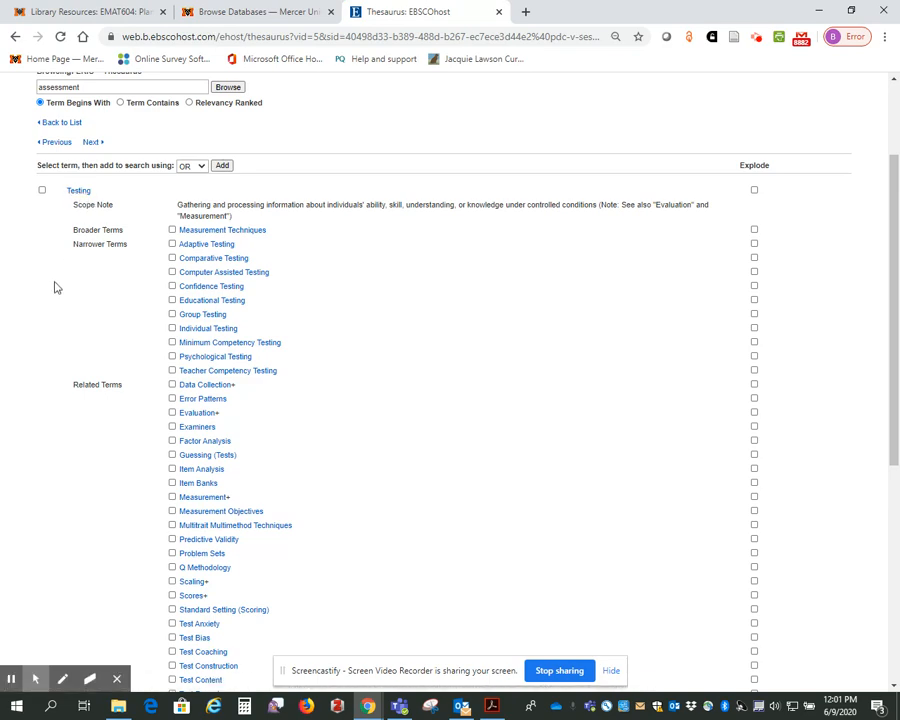
scroll("up", 3)
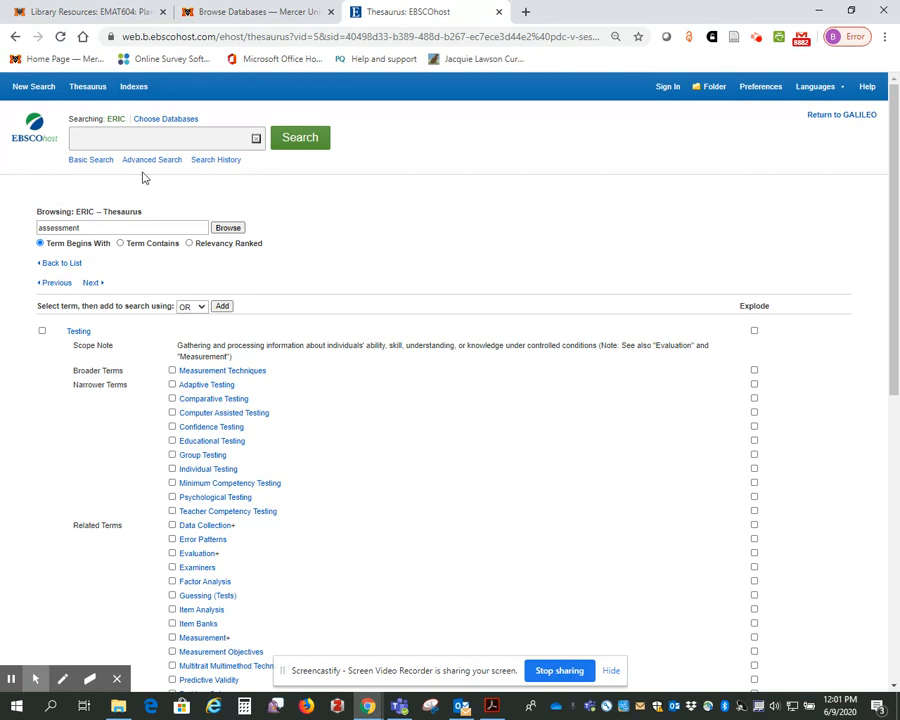
mouse_move(152, 160)
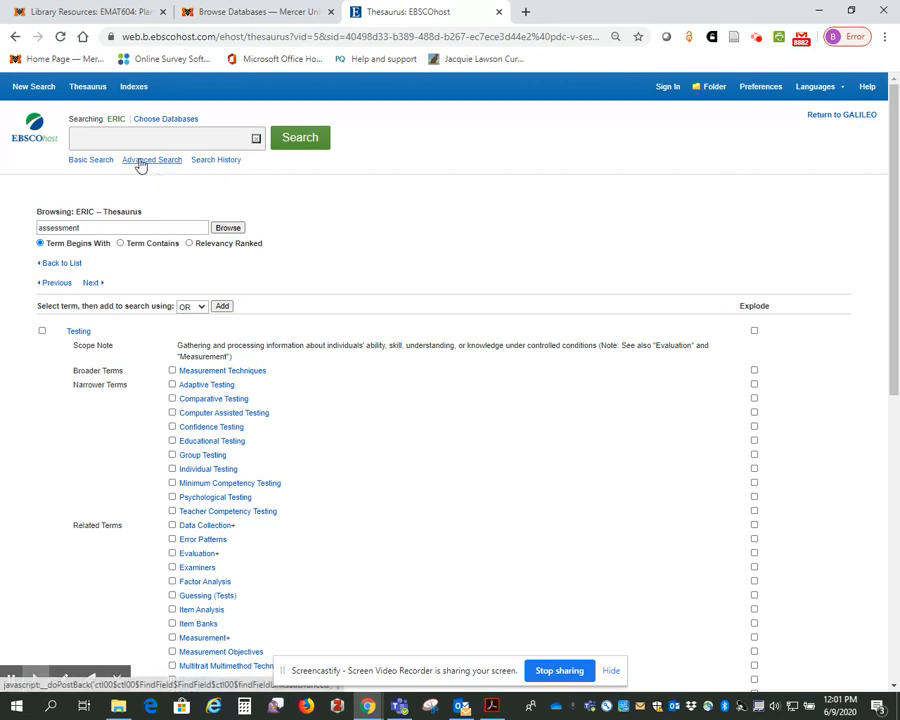
Step: Run an Advanced Search keyword query for 'testing', returning about 81,000 records
left_click(152, 160)
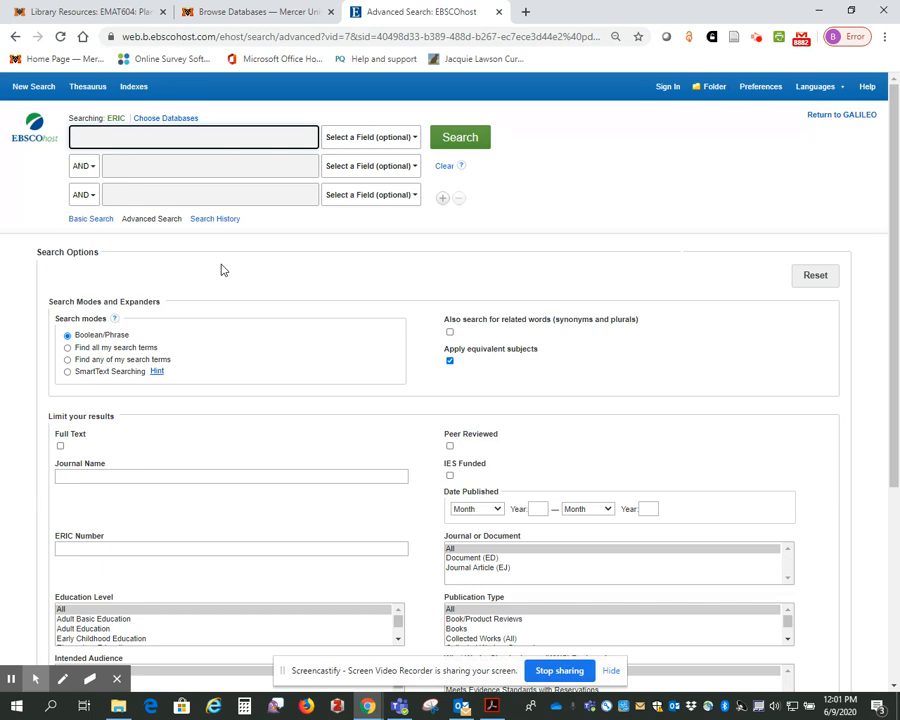
type("testing")
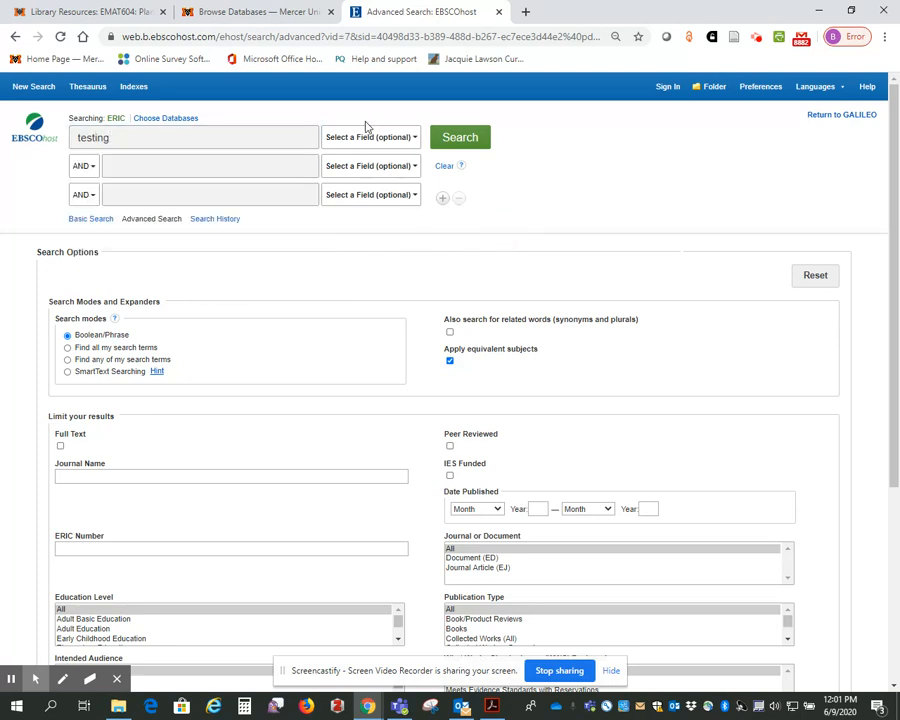
left_click(460, 136)
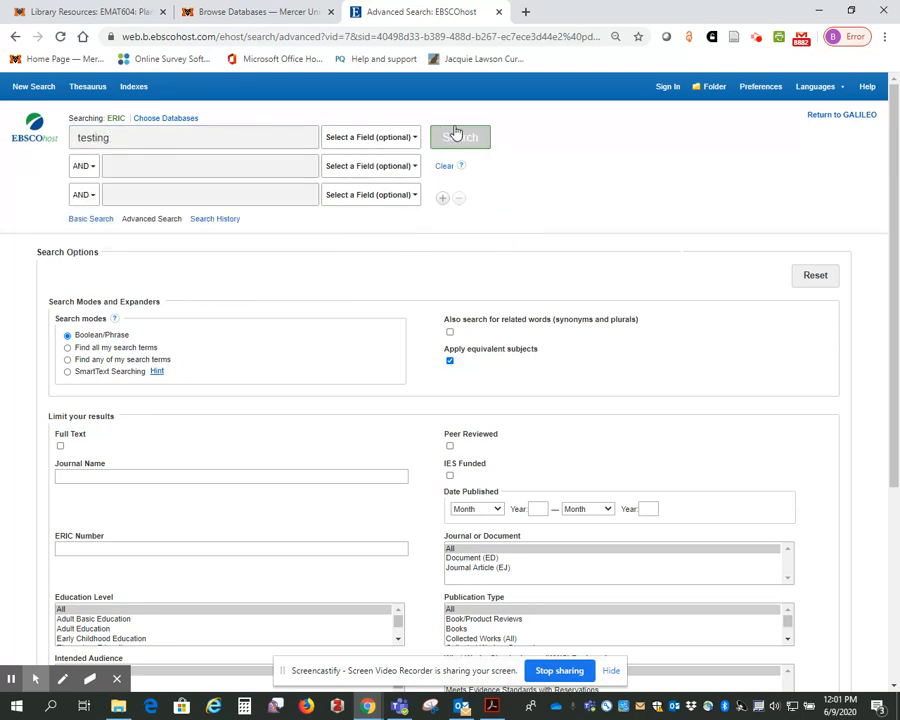
left_click(460, 136)
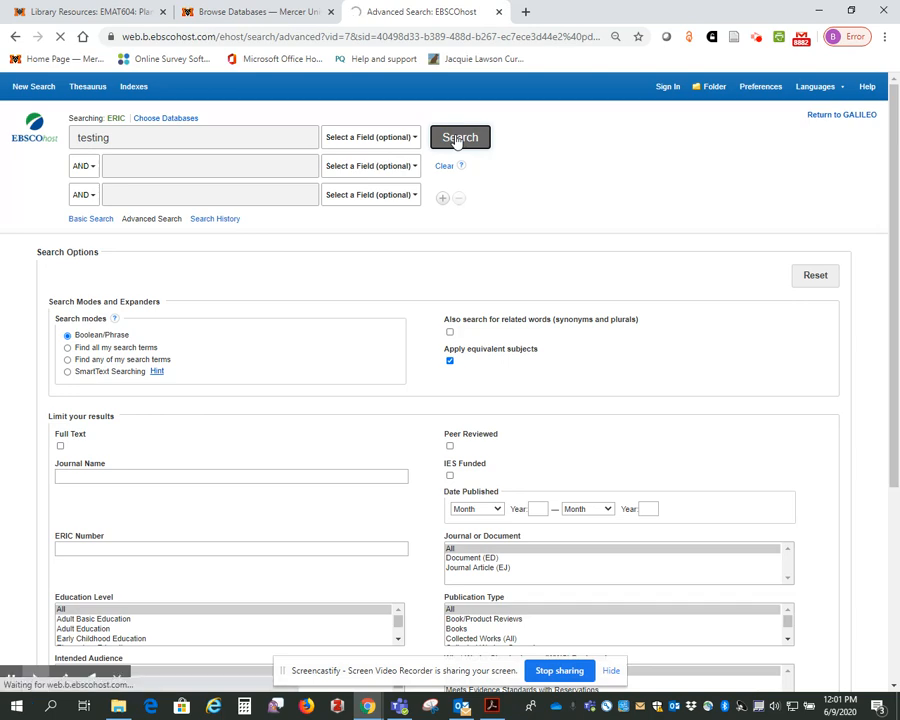
left_click(460, 136)
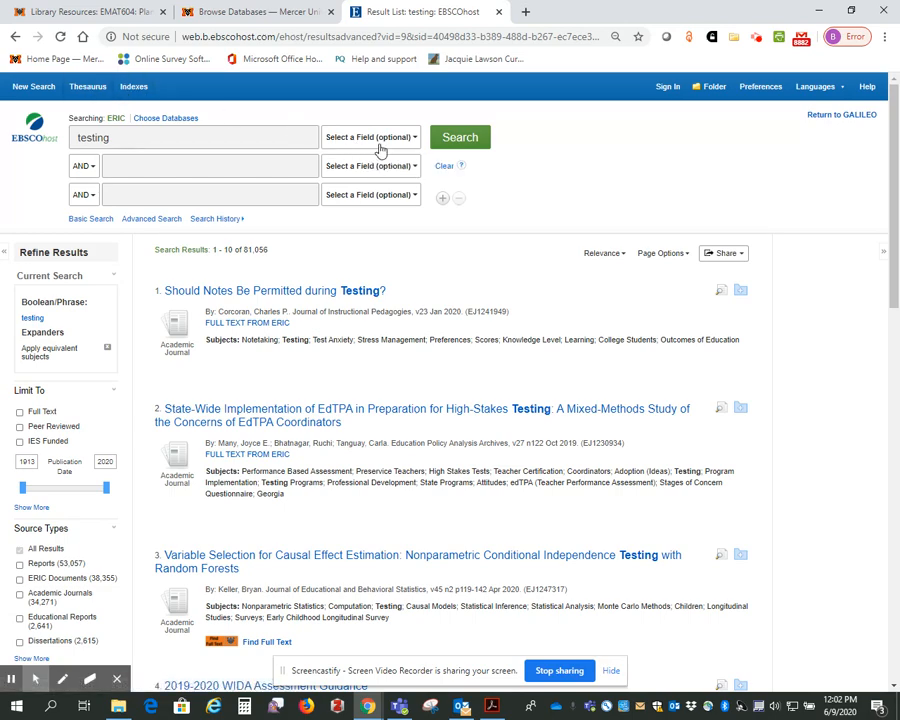
Step: Rerun the search with 'testing' limited to DE Descriptors [exact], giving about 11,839 records
left_click(370, 136)
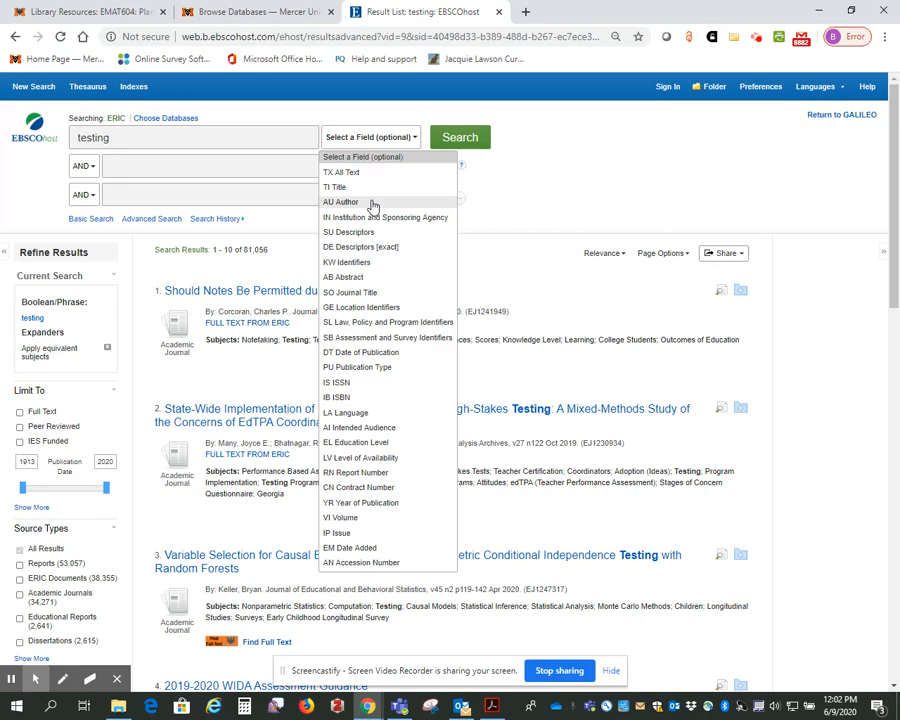
mouse_move(364, 248)
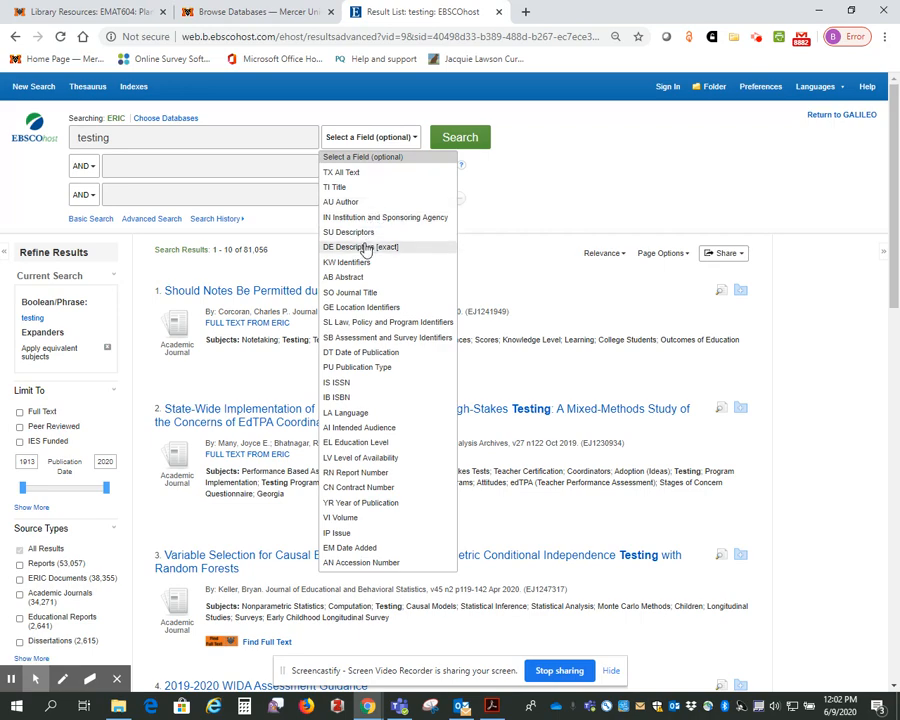
left_click(360, 248)
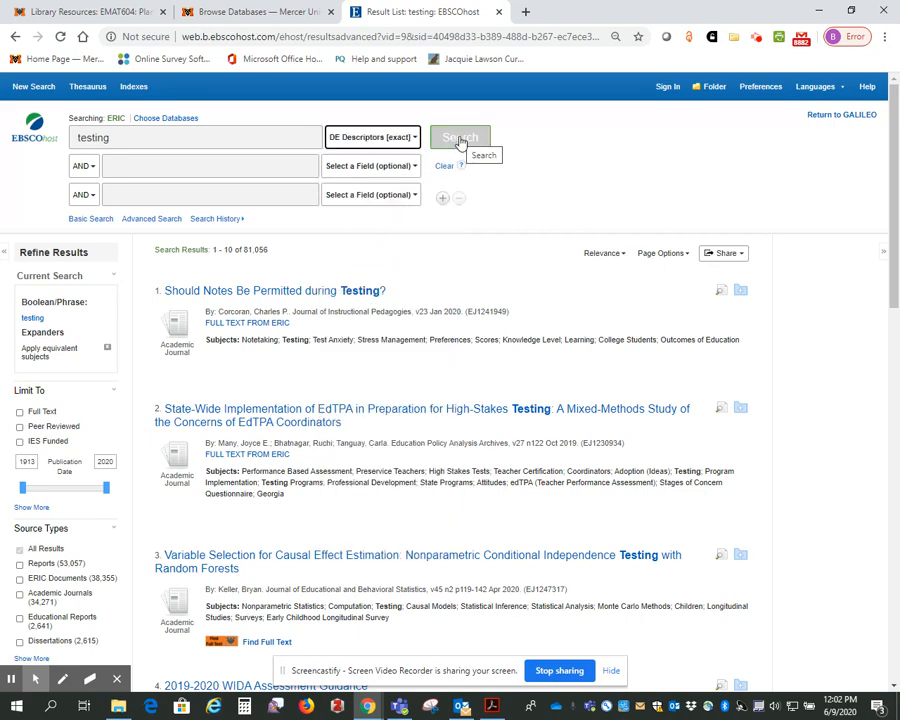
left_click(460, 136)
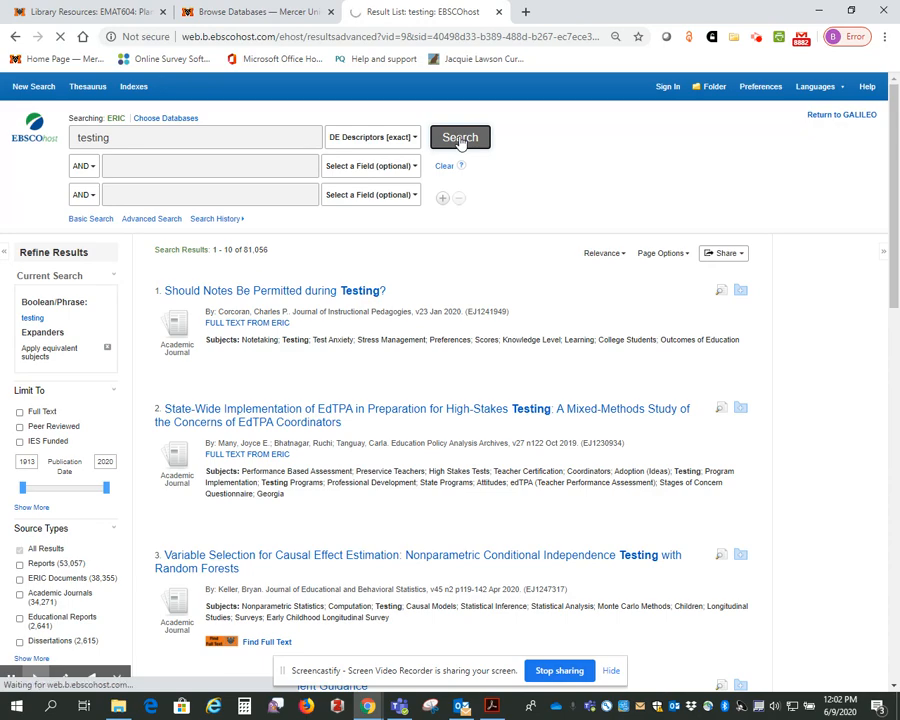
left_click(460, 136)
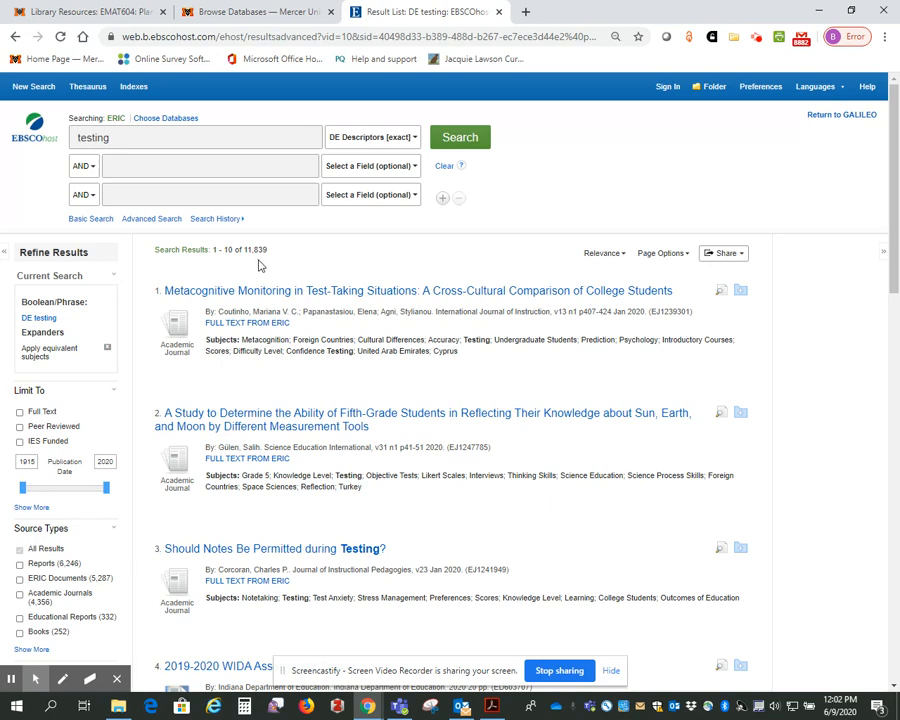
mouse_move(246, 270)
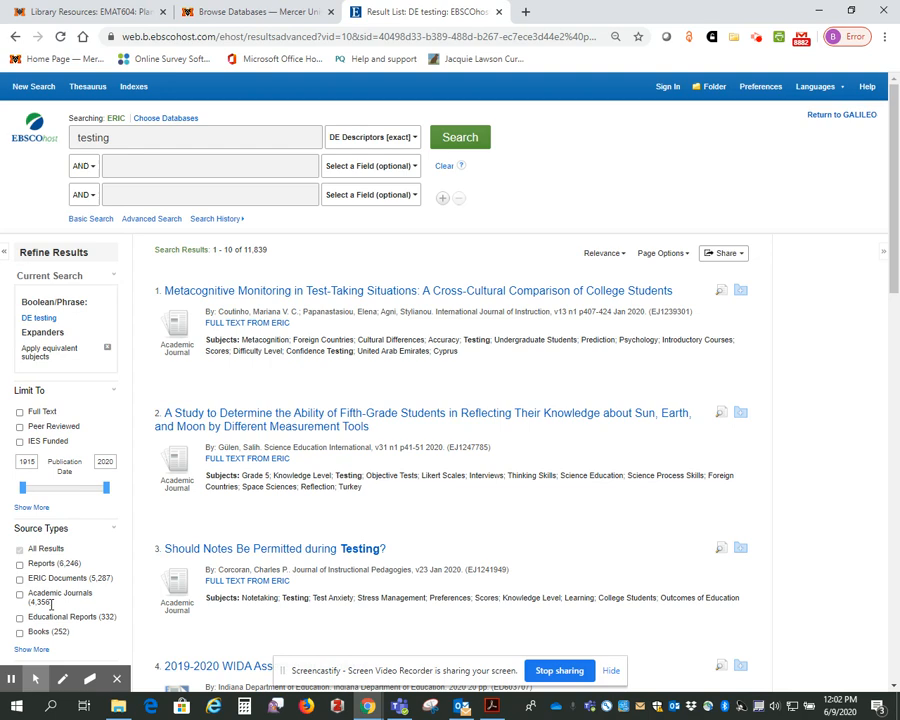
mouse_move(52, 604)
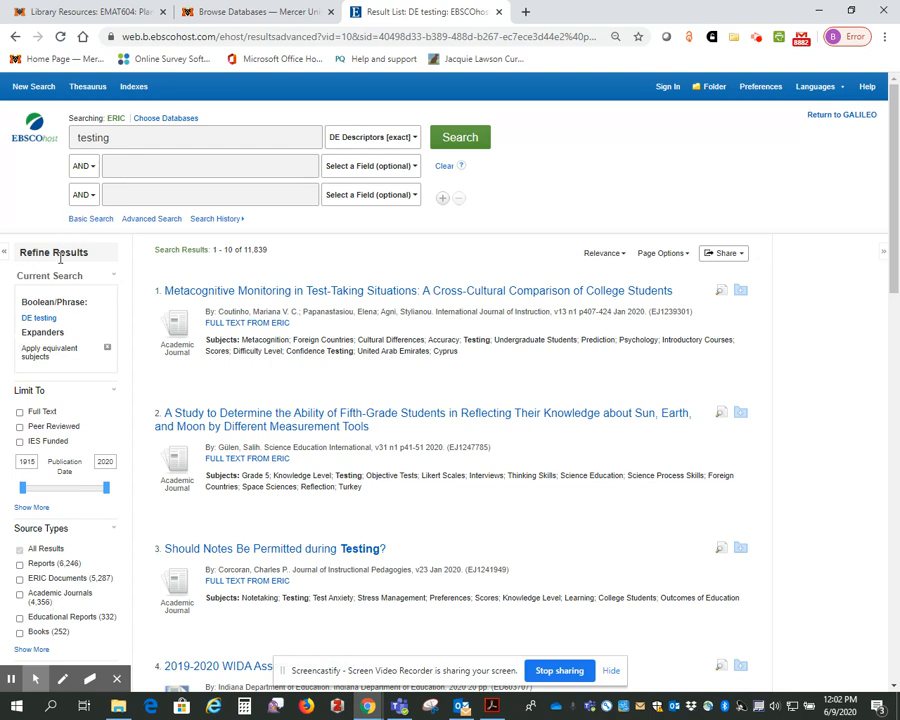
mouse_move(204, 276)
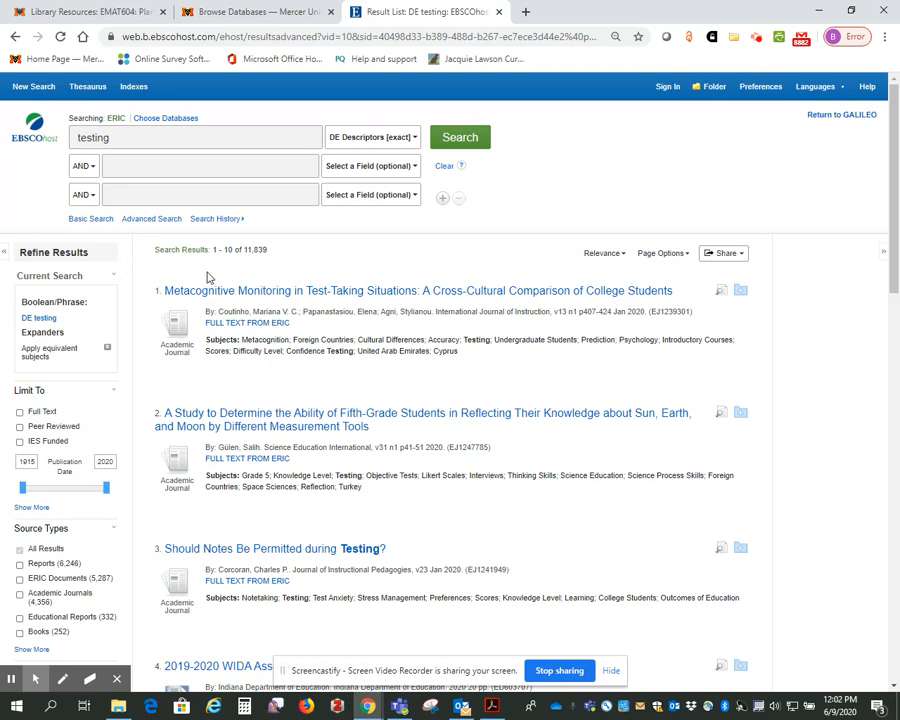